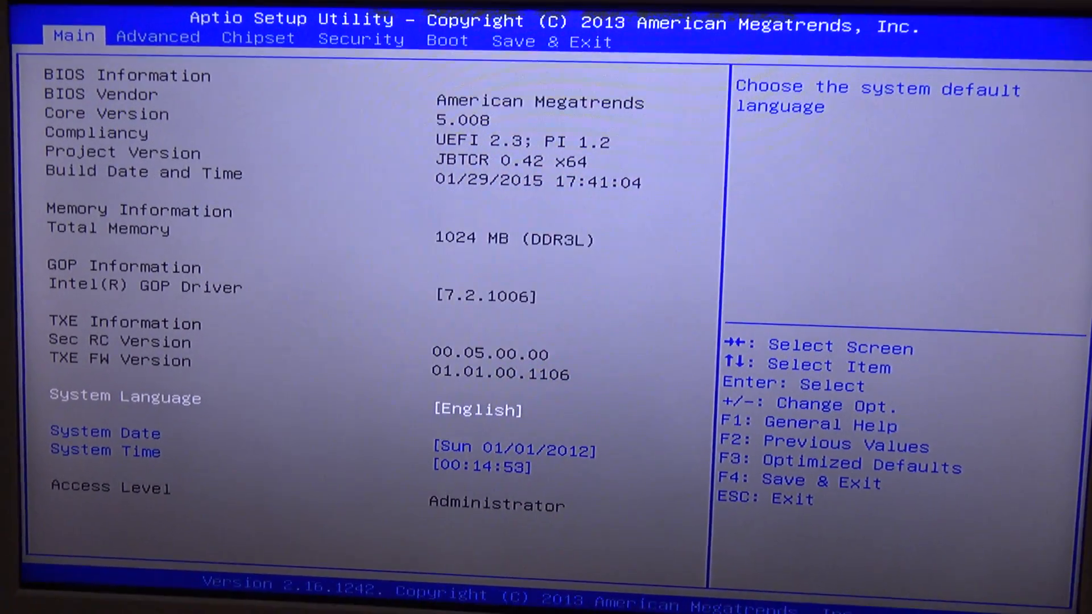
Go to the Save & Exit tab and choose to leave setup
click(549, 41)
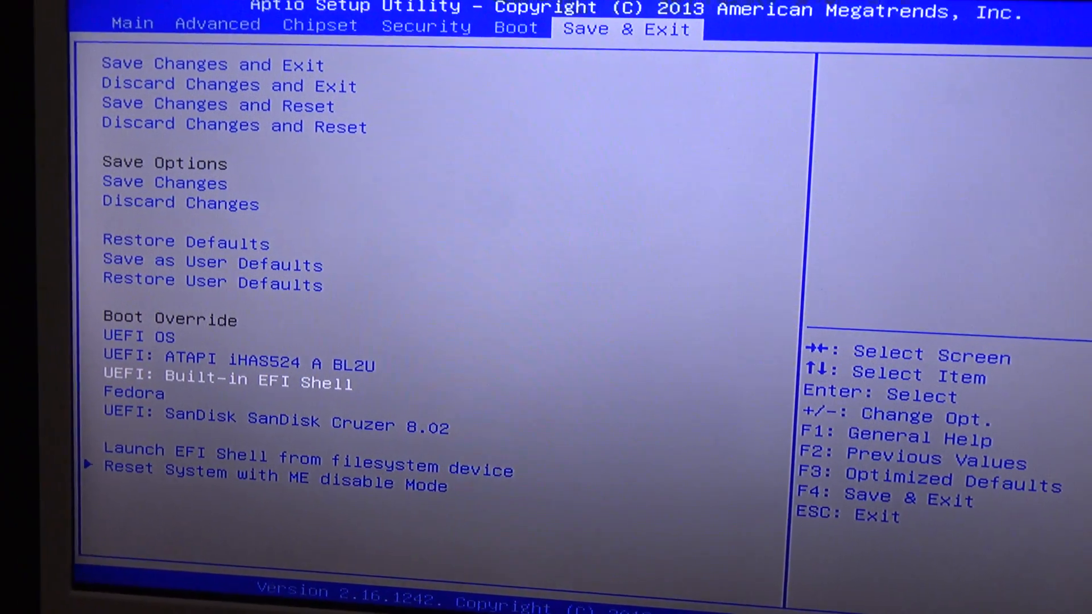
click(308, 458)
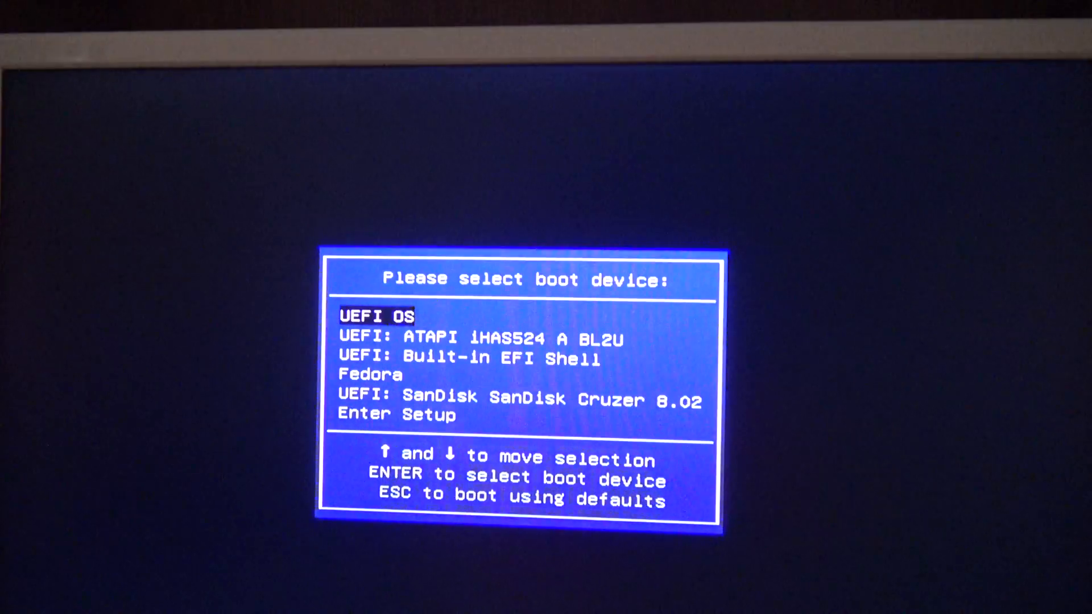
Boot 'UEFI: Built-in EFI Shell' from the boot device menu
key(Down)
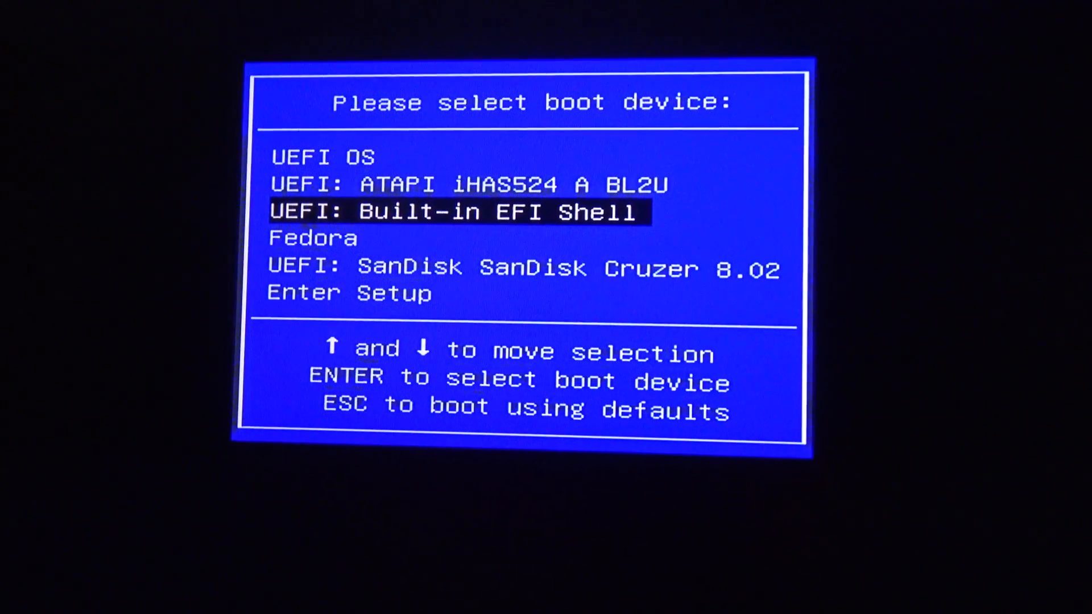
key(enter)
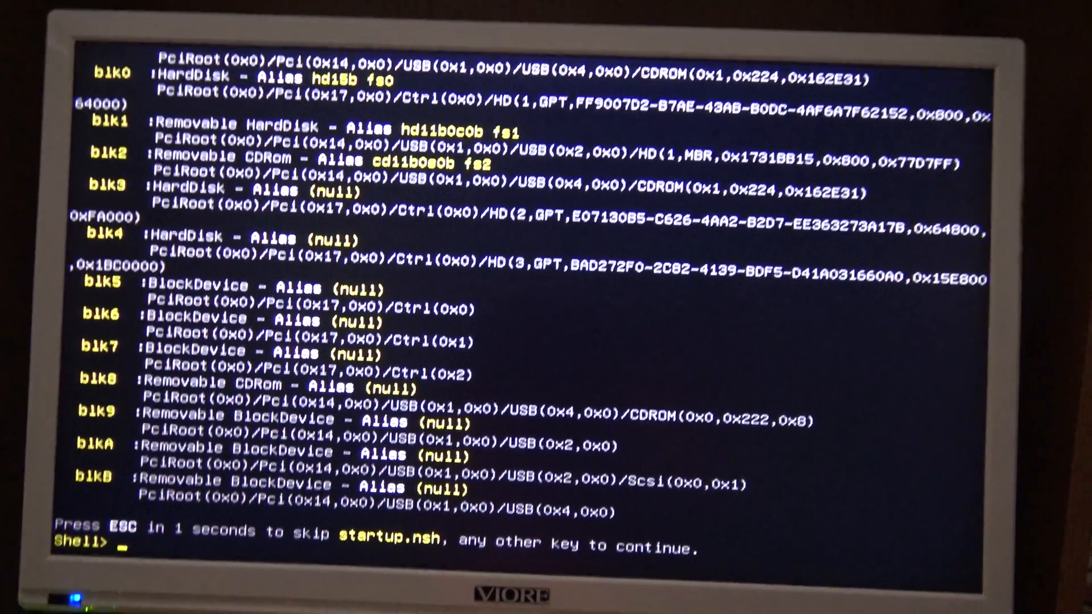
Switch the shell's working drive to the fs1 USB file system
text(fs1)
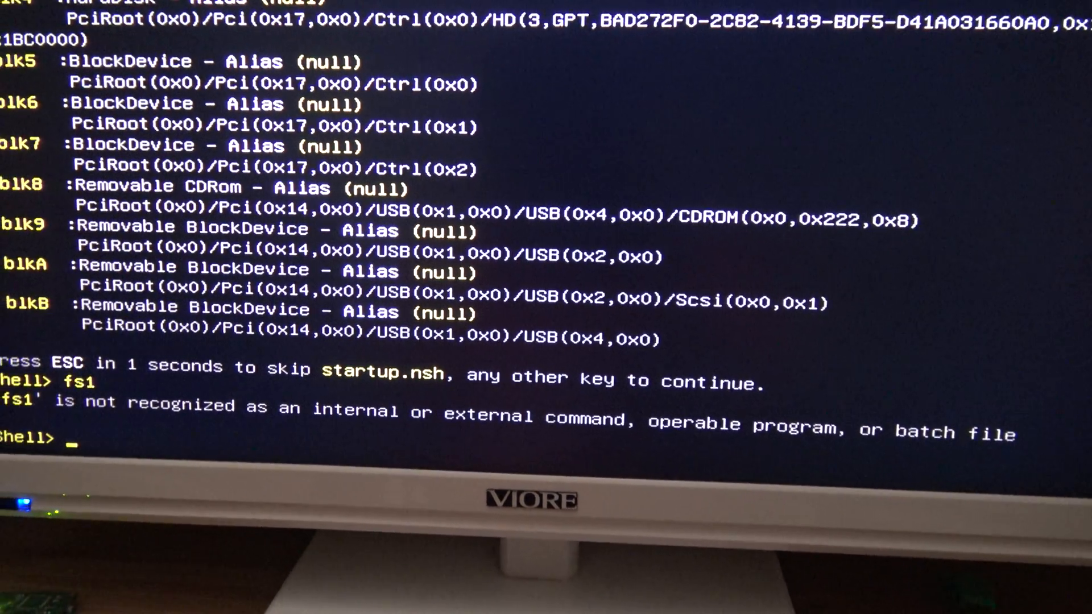
text(fs-0)
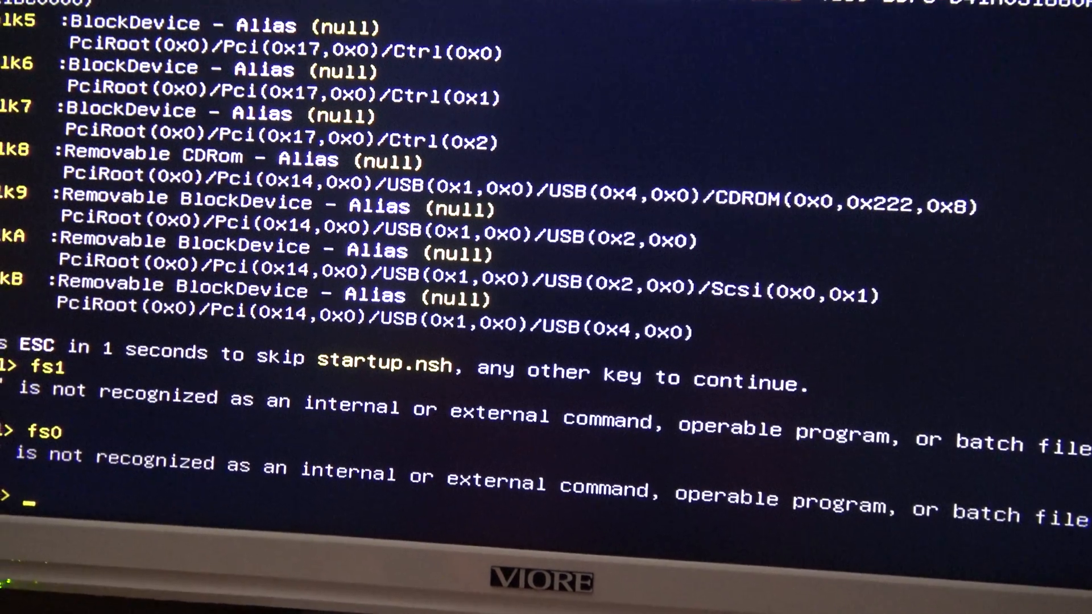
key(Enter)
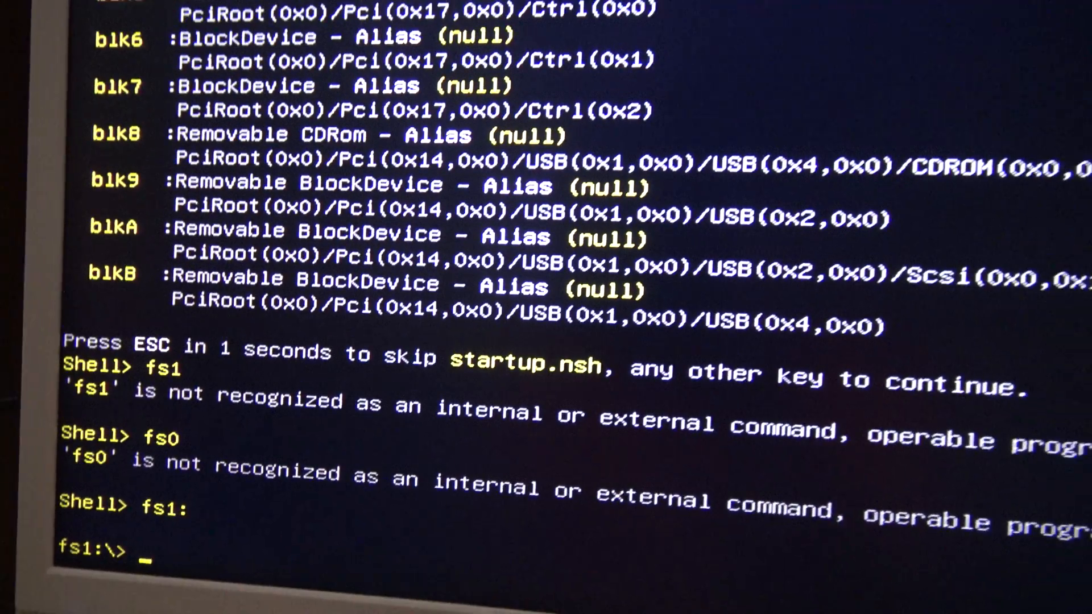
List the fs1 root files with ls, showing fpt64.efi and the BIOS images
text(ls)
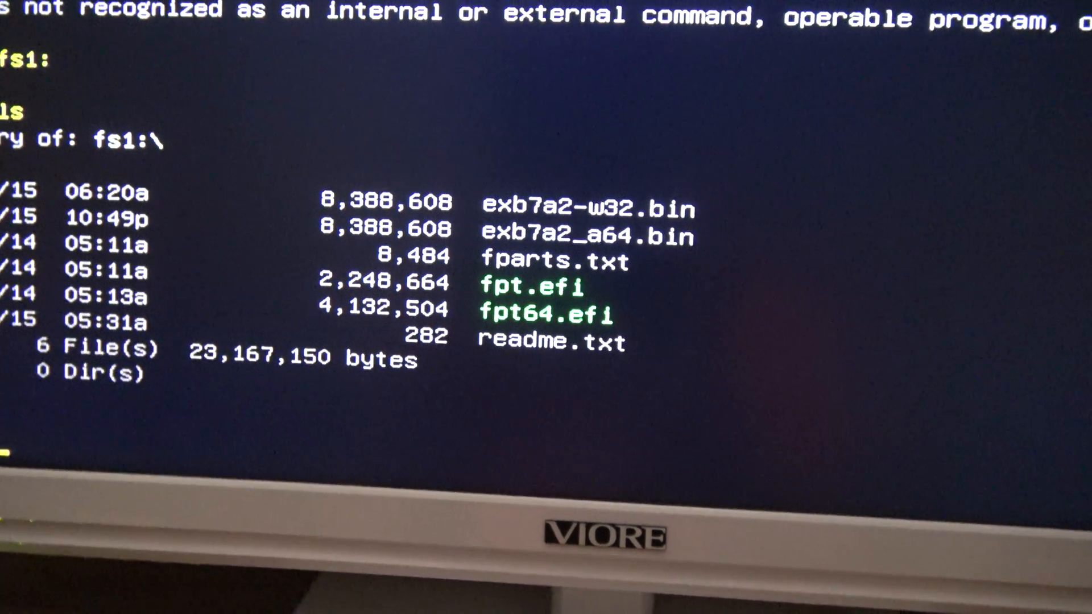
key(enter)
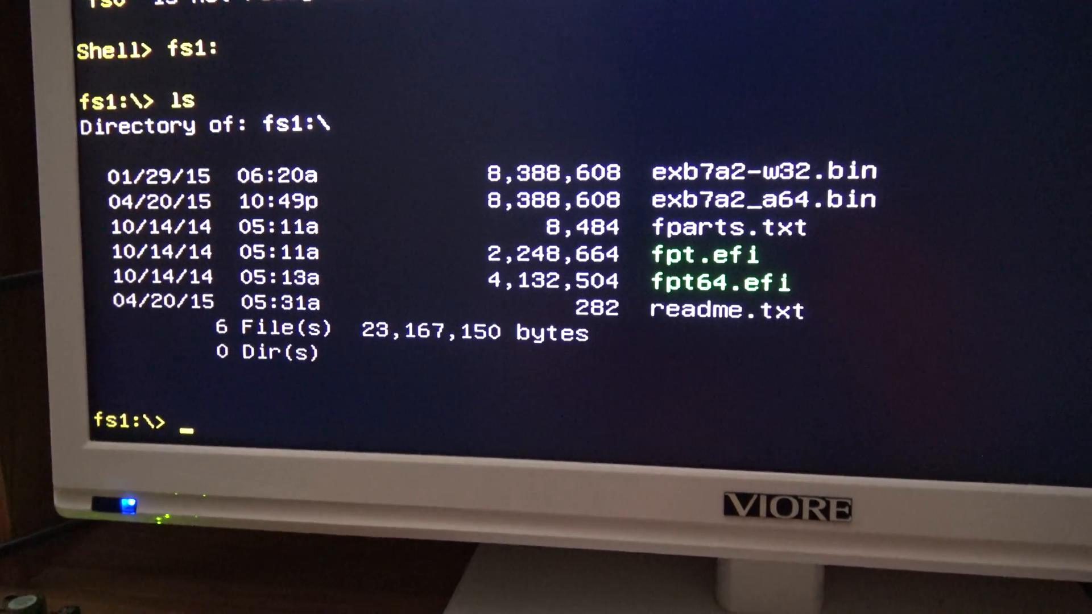
Run 'fpt64 -f exb7a2-w32.bin' to flash the Windows firmware image
text(fp)
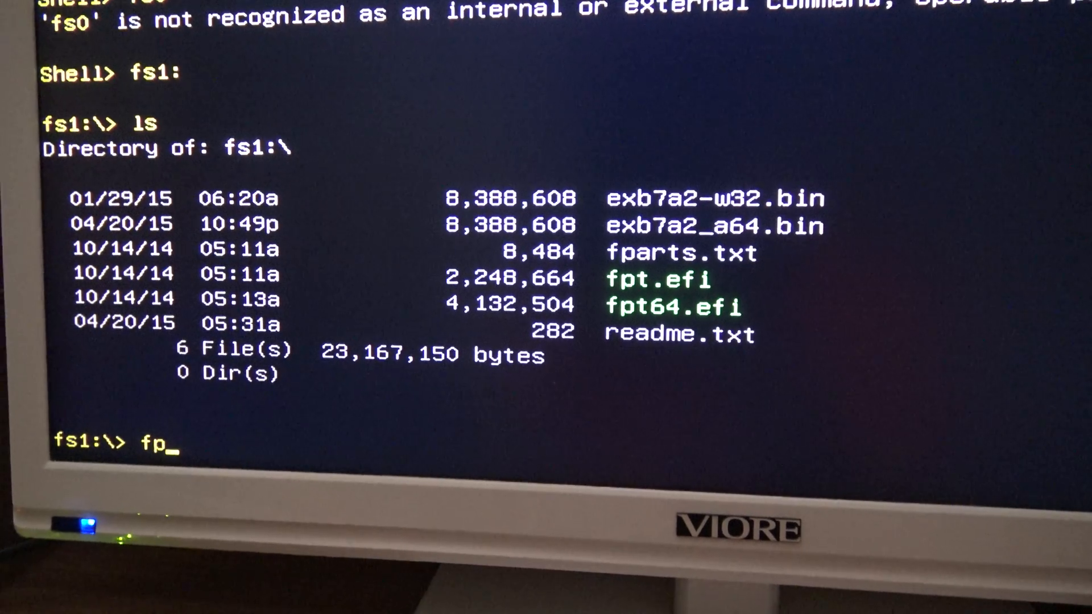
text(t64 -)
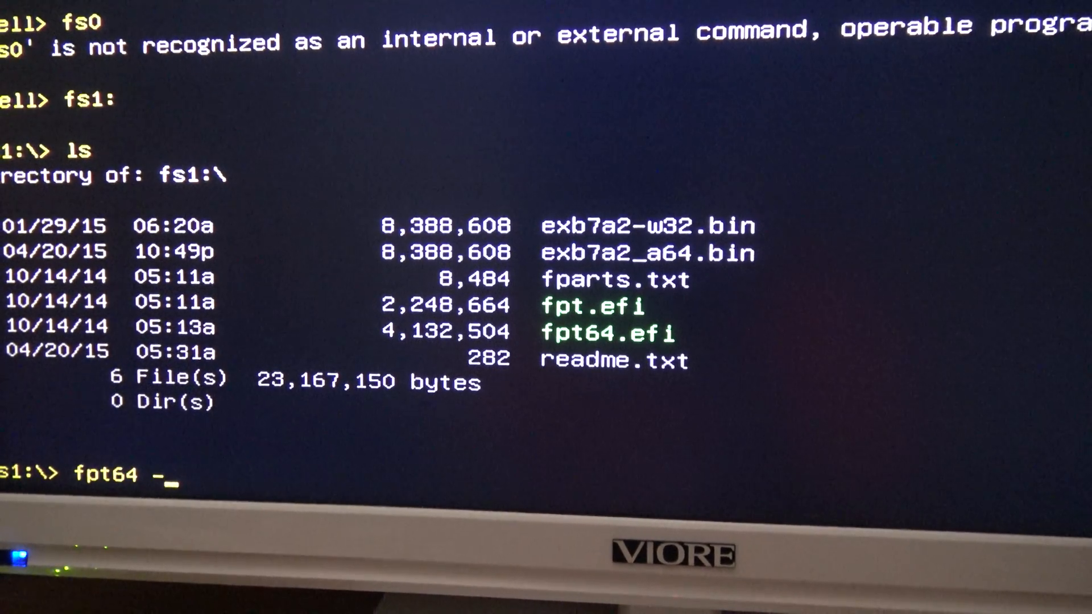
text(f)
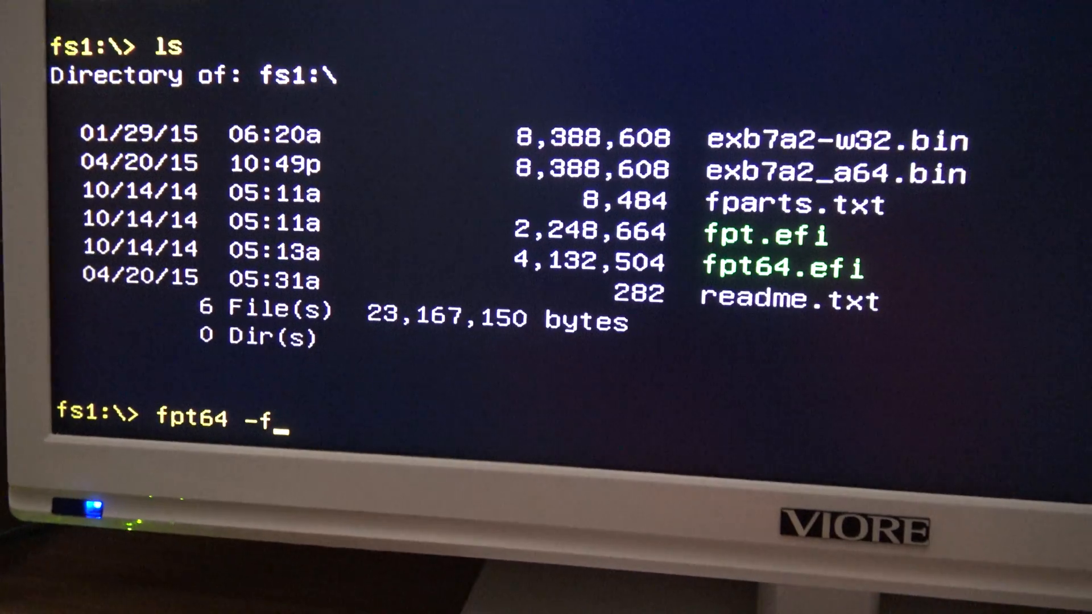
text(exb7a2)
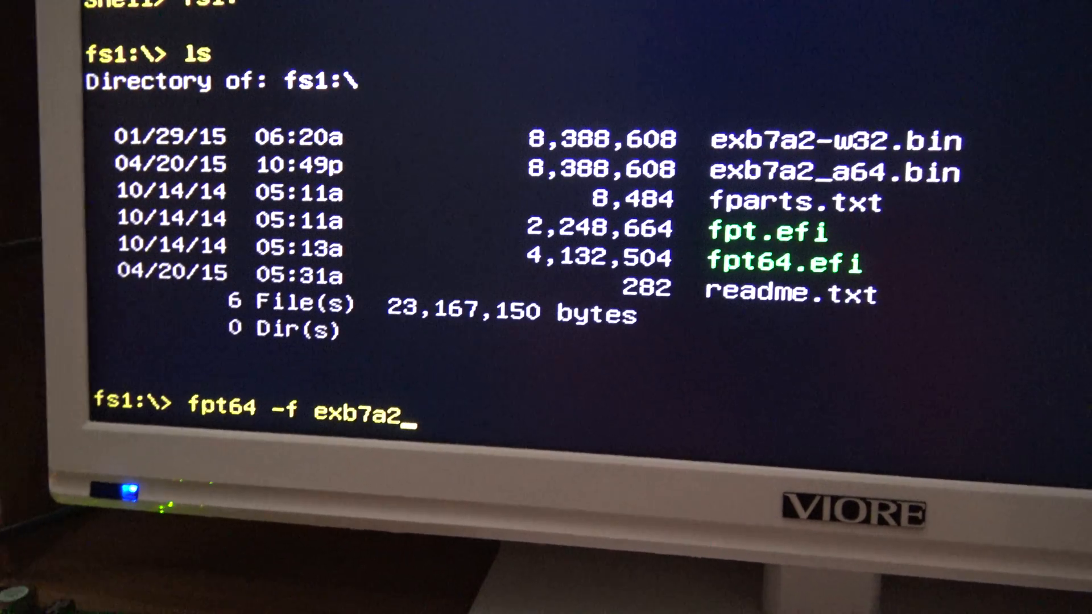
text(-3)
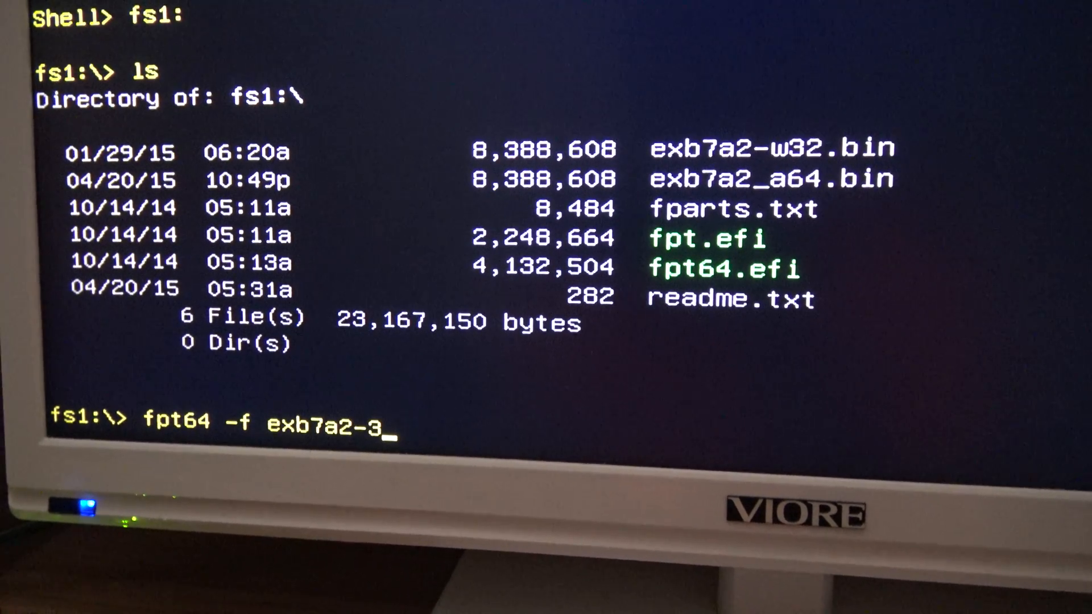
text(w32)
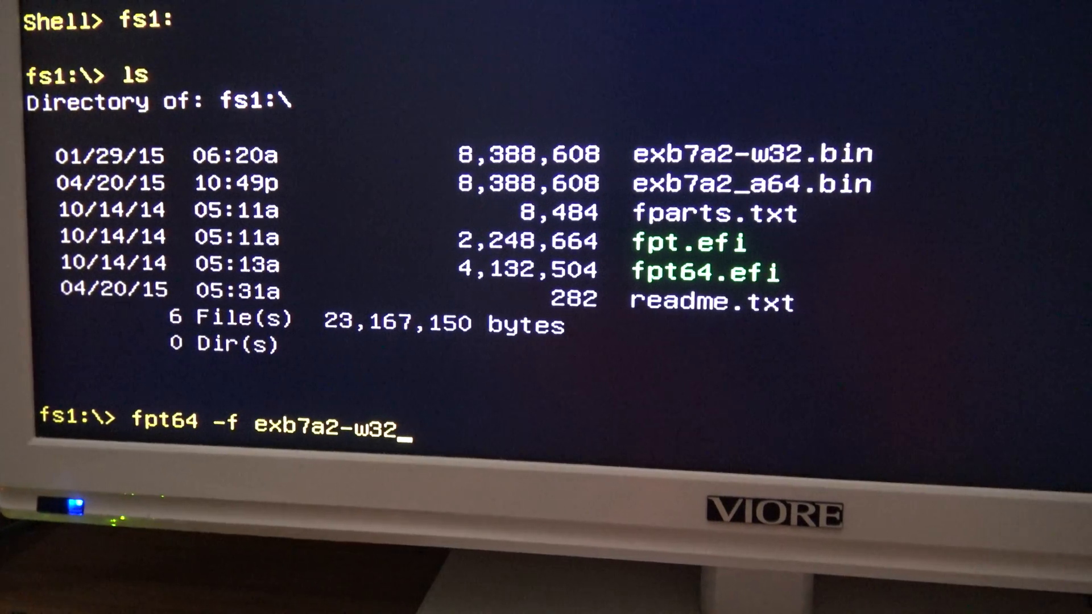
text(.bin)
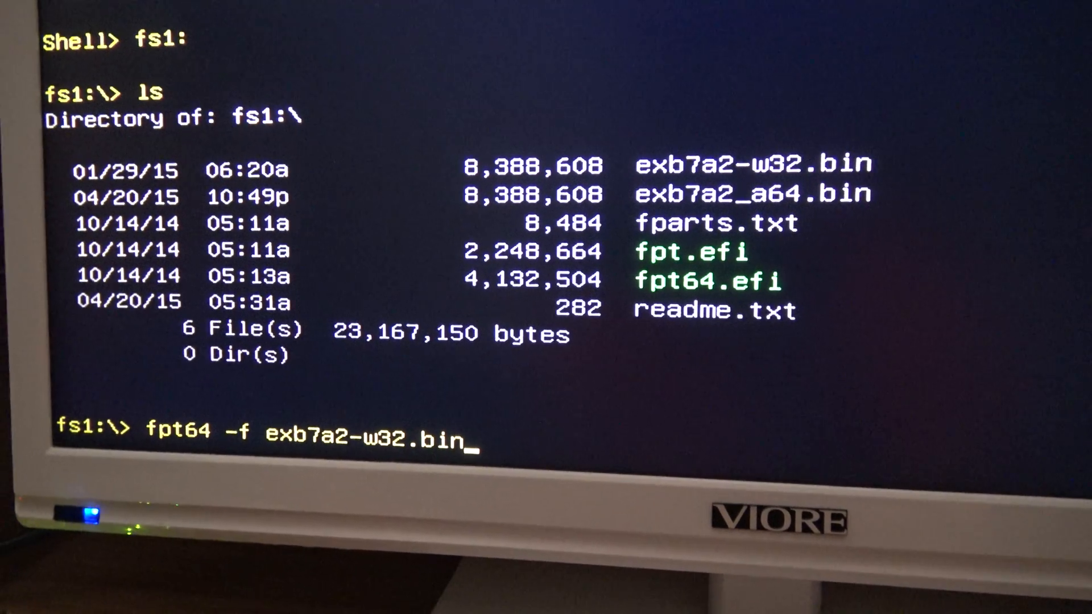
key(Enter)
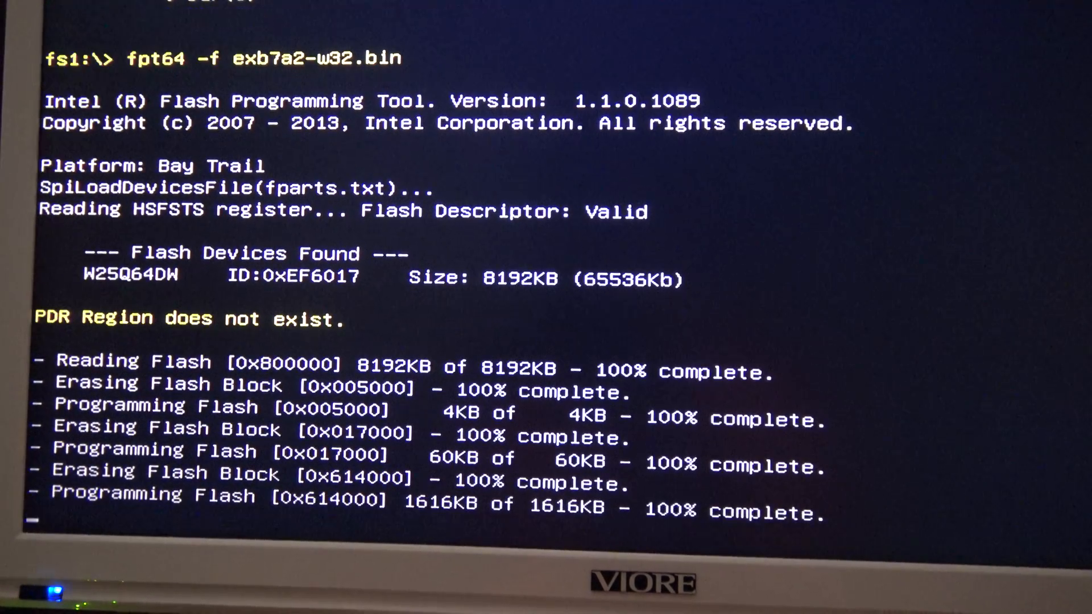
Wait for verification and 'FPT Operation Passed', then begin typing reset
scroll(down, 3)
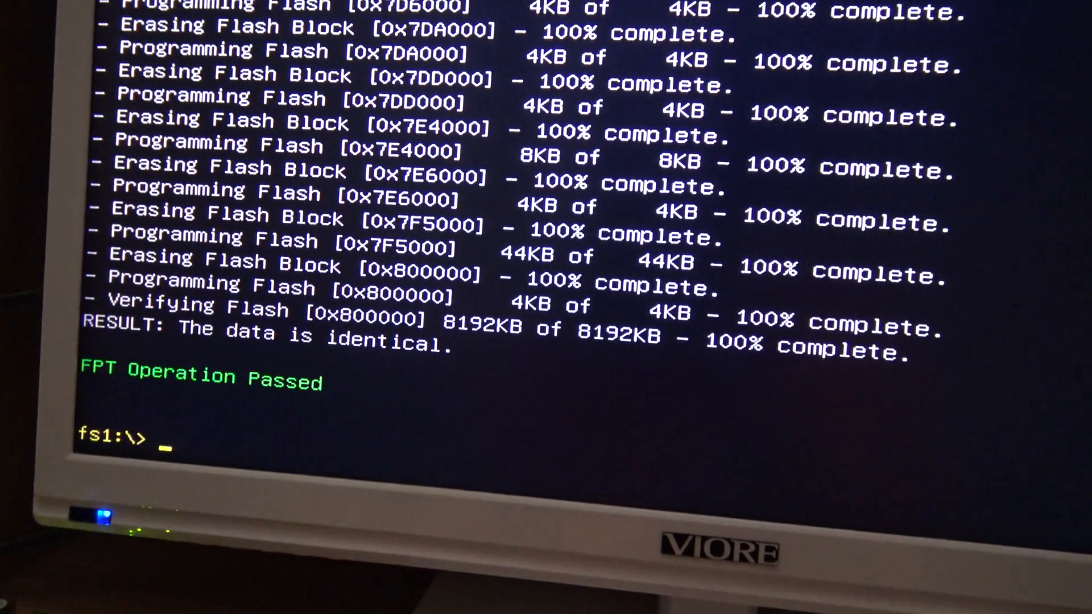
text(re)
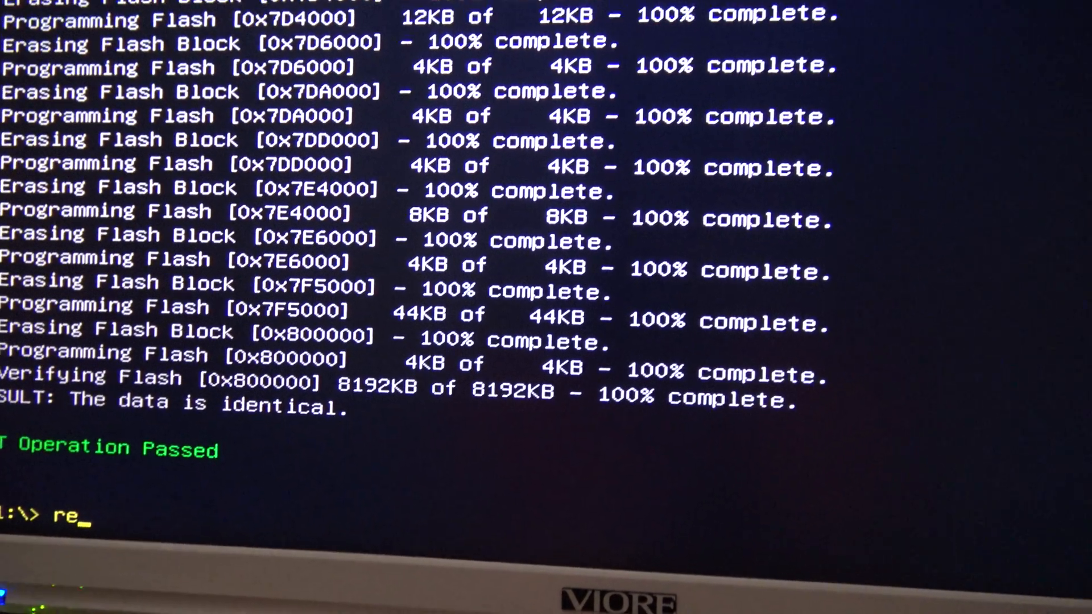